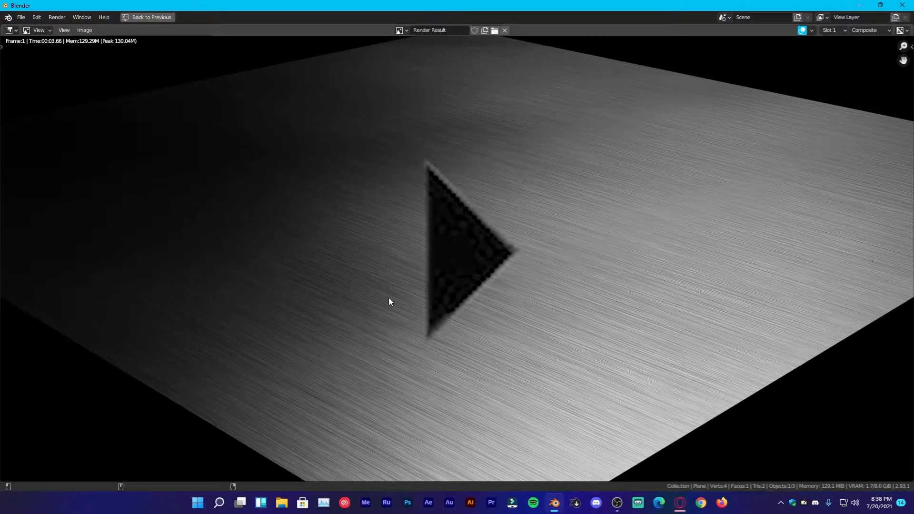
# Start a new General file from the File menu after the final render preview
pyautogui.click(148, 17)
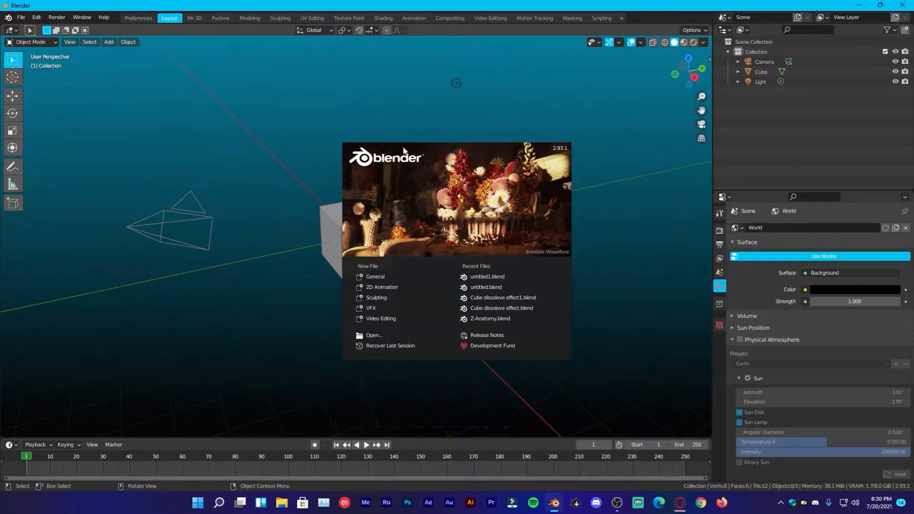
pyautogui.moveTo(423, 199)
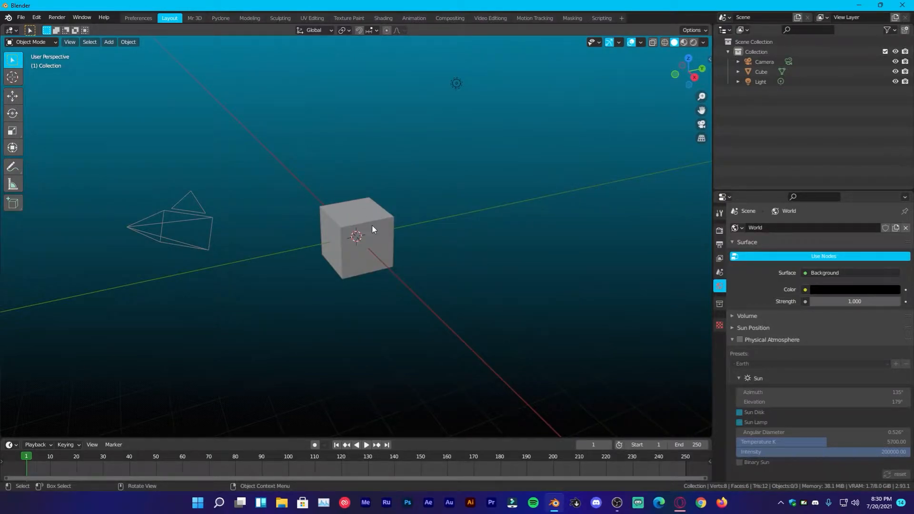
# Dismiss the splash screen, delete the default cube and add a plane mesh
pyautogui.click(354, 236)
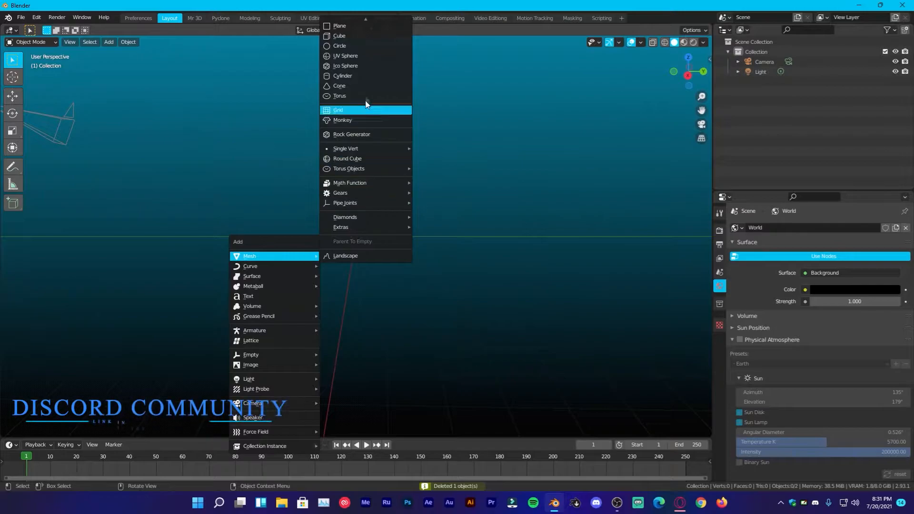
pyautogui.click(340, 26)
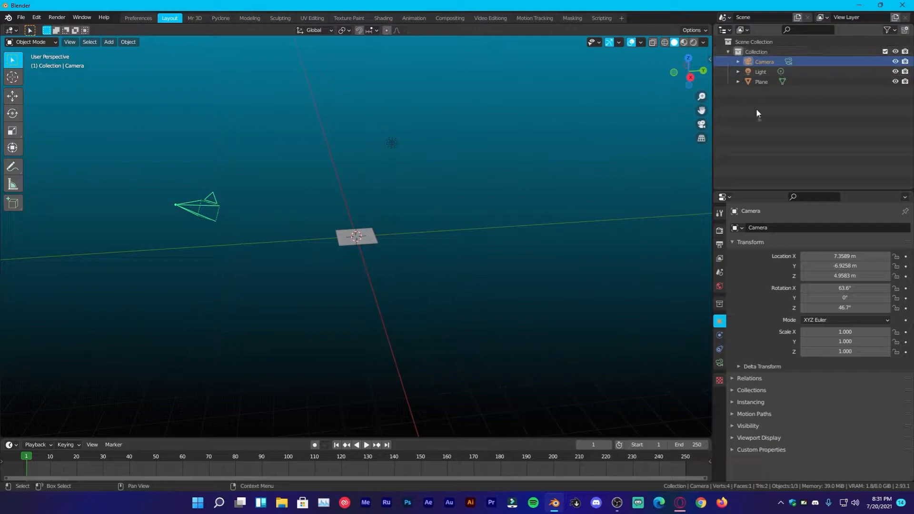
pyautogui.moveTo(845, 256)
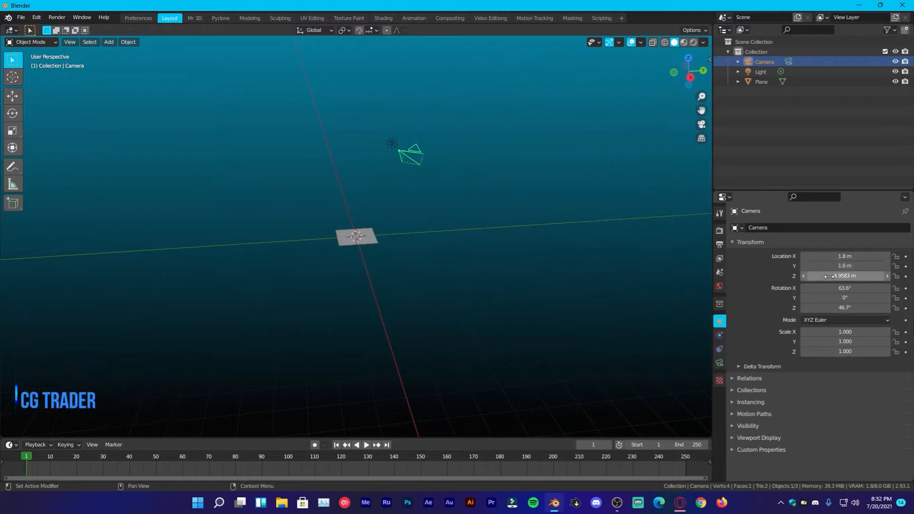
# Set the camera to Z 0.82 m with rotation X 68° and Z 135° facing the plane
pyautogui.doubleClick(846, 276)
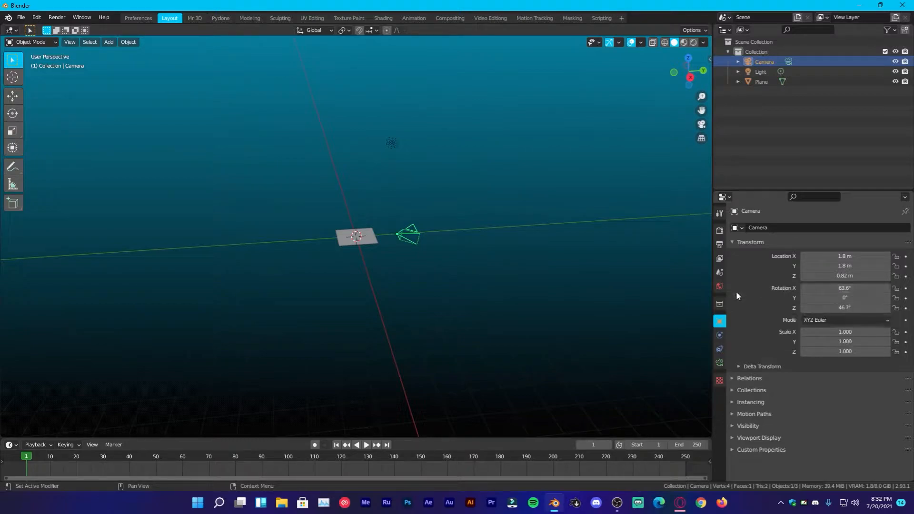
pyautogui.doubleClick(846, 288)
pyautogui.write('68')
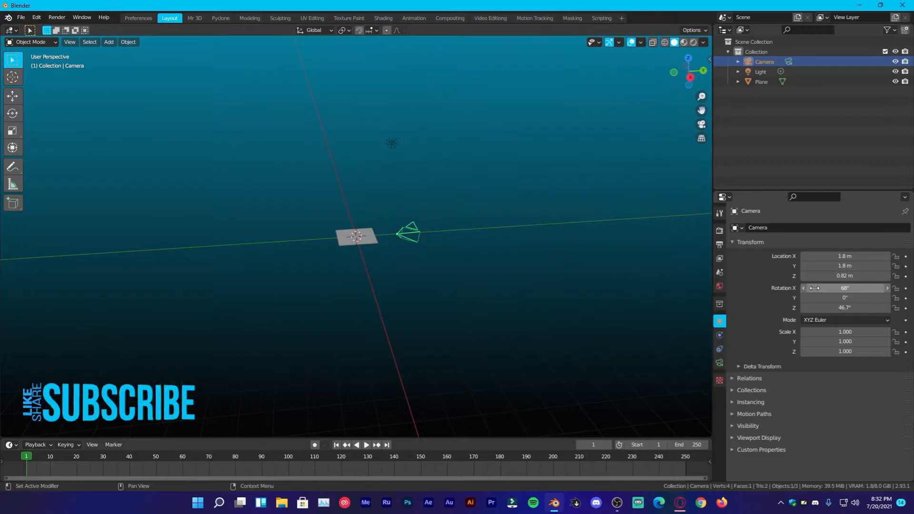
pyautogui.doubleClick(845, 307)
pyautogui.write('135')
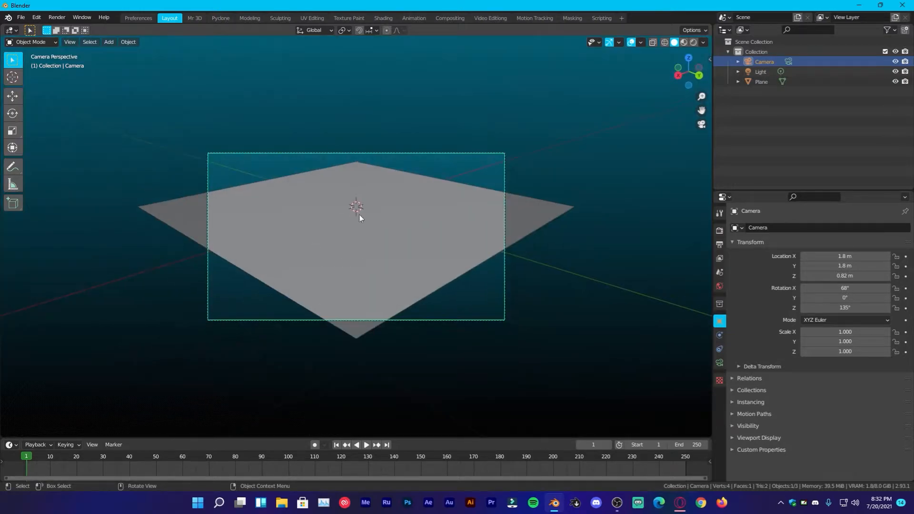
pyautogui.moveTo(280, 167)
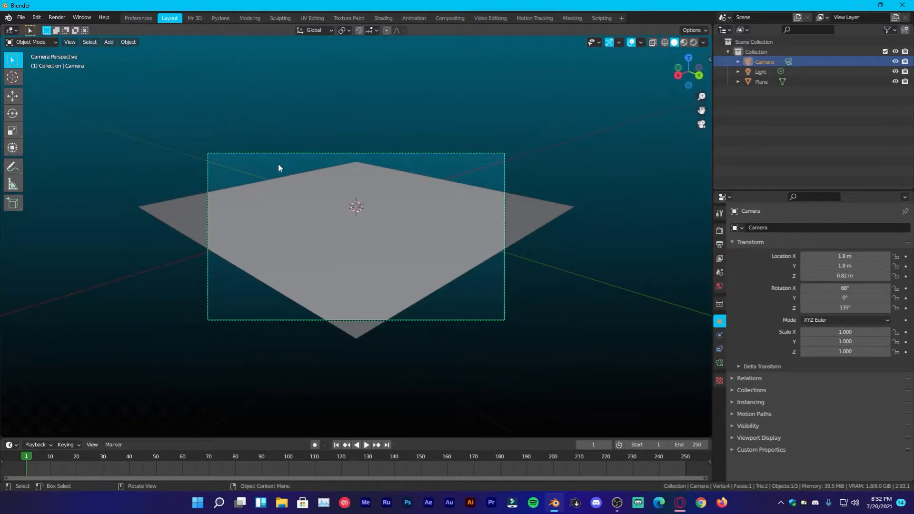
# Select the light and move it to location X -4.6, Y -2.4, Z 7.1 m
pyautogui.click(760, 72)
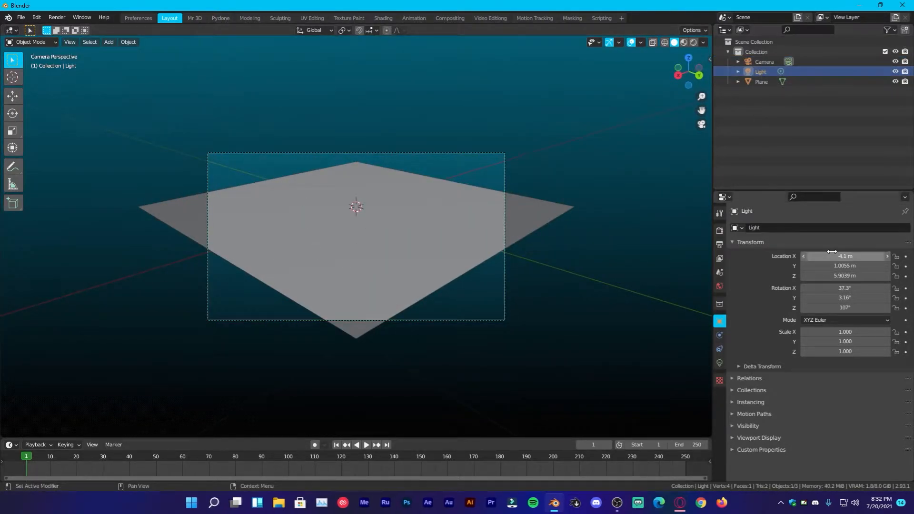
pyautogui.doubleClick(845, 256)
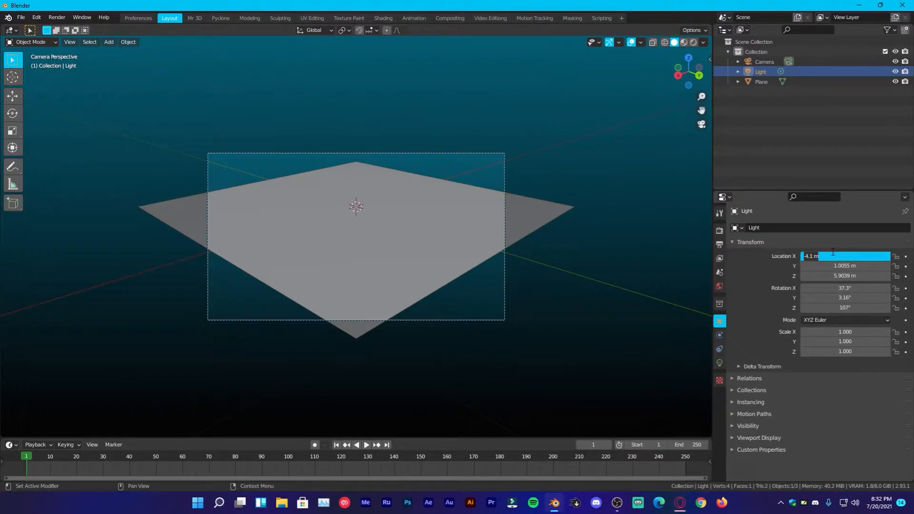
pyautogui.press('Return')
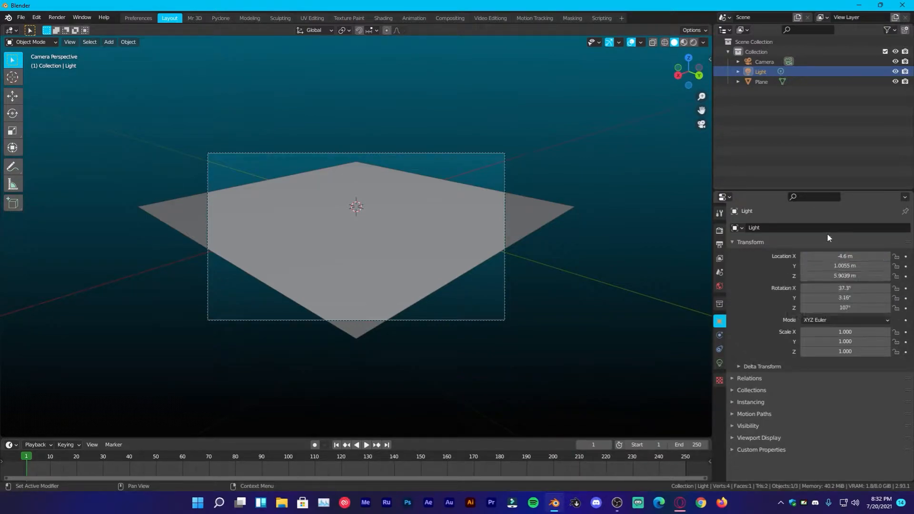
pyautogui.doubleClick(845, 265)
pyautogui.write('-2.4')
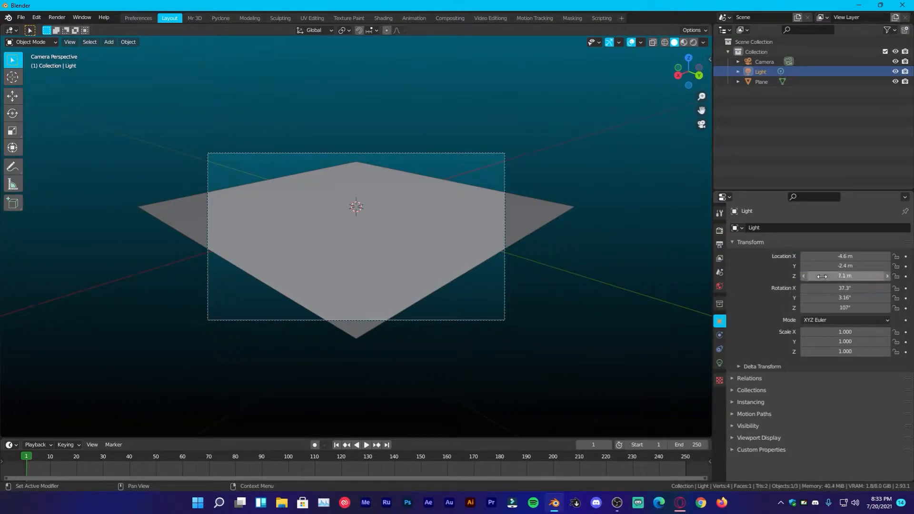
pyautogui.moveTo(355, 233); pyautogui.dragTo(396, 209)
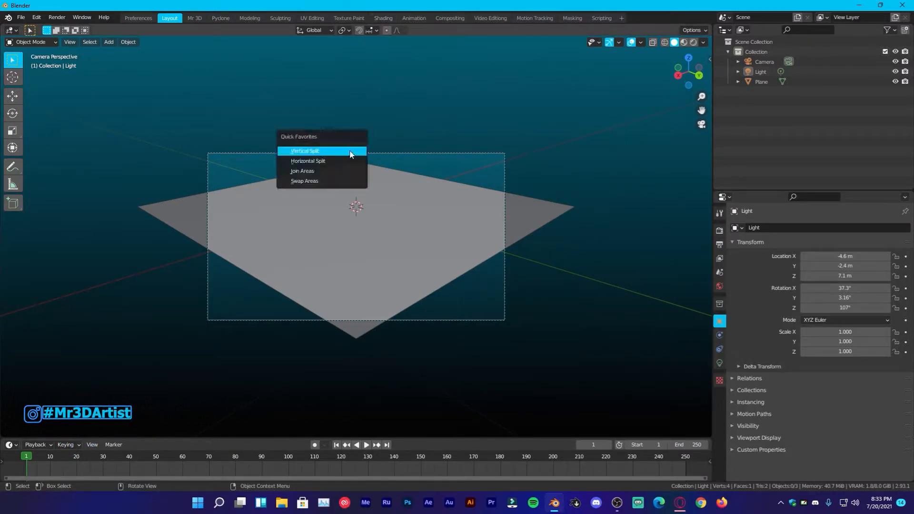
# Split the viewport vertically into a Shader Editor and create a new material for the plane
pyautogui.click(305, 150)
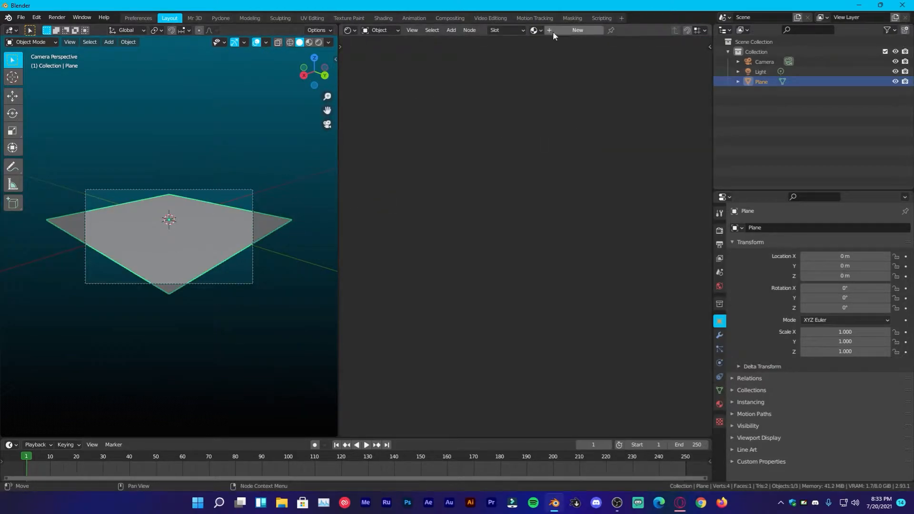
pyautogui.click(577, 29)
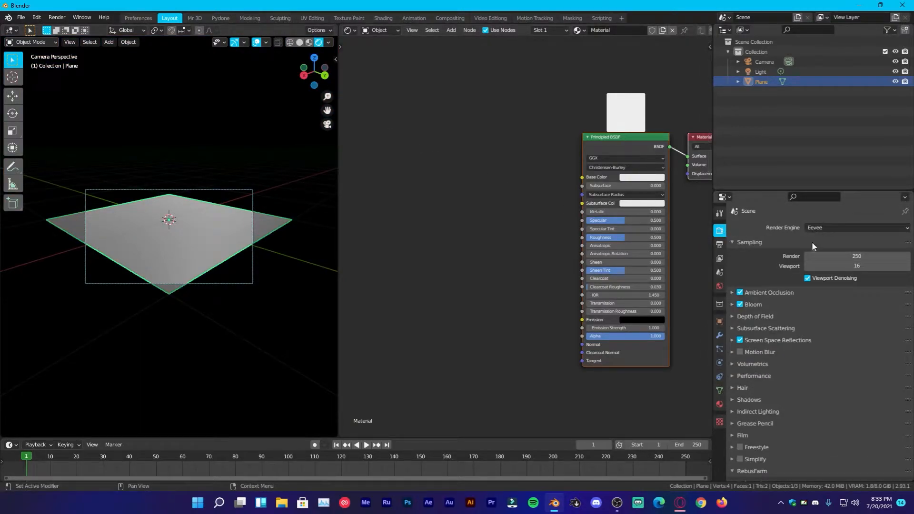
pyautogui.moveTo(730, 266)
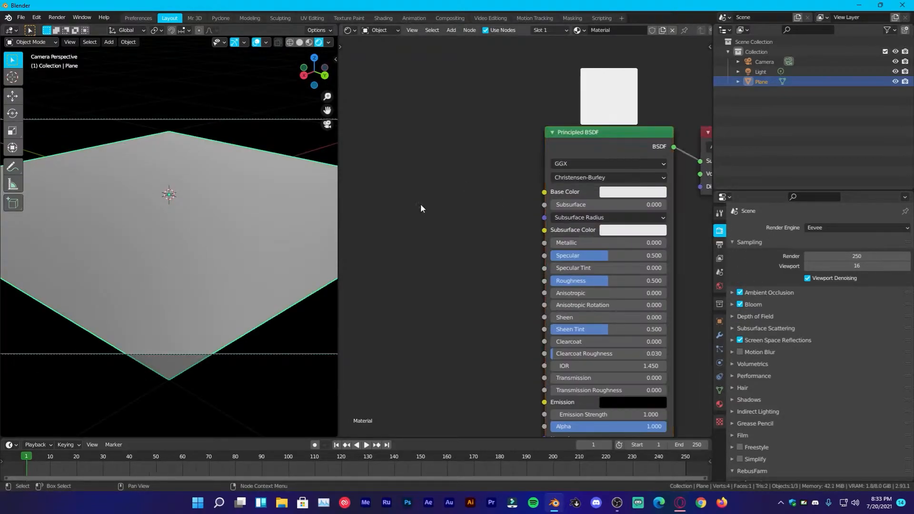
pyautogui.click(37, 17)
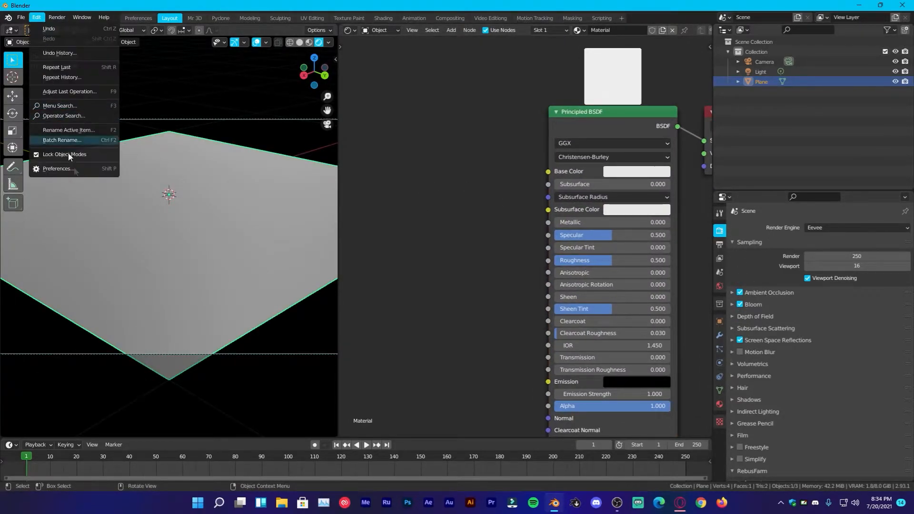
pyautogui.click(58, 169)
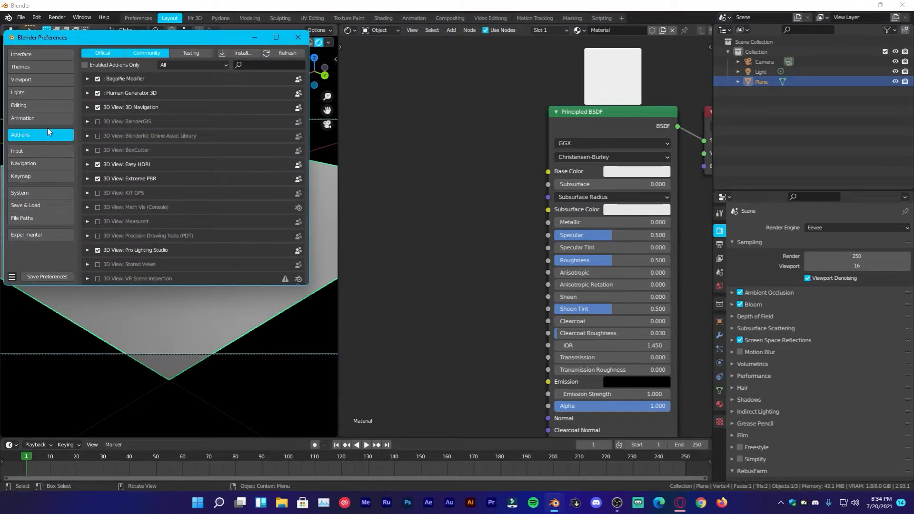
pyautogui.write('No')
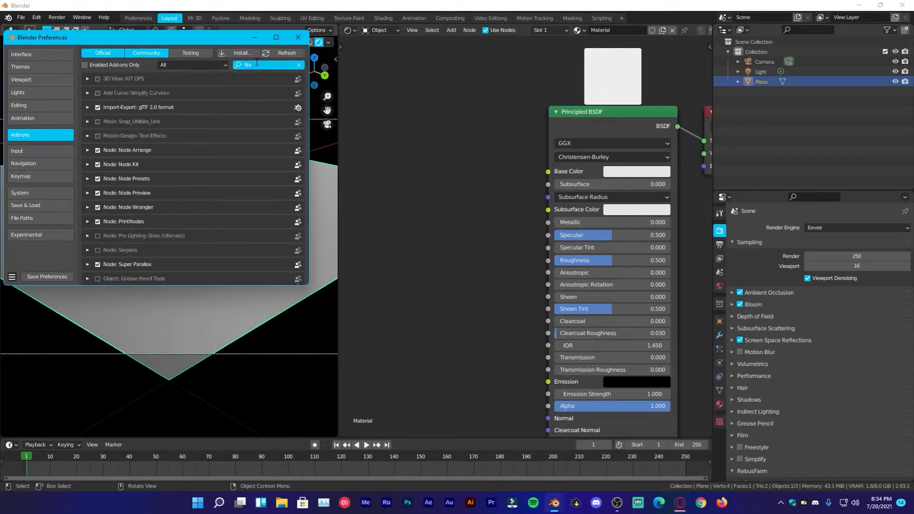
pyautogui.write('Node')
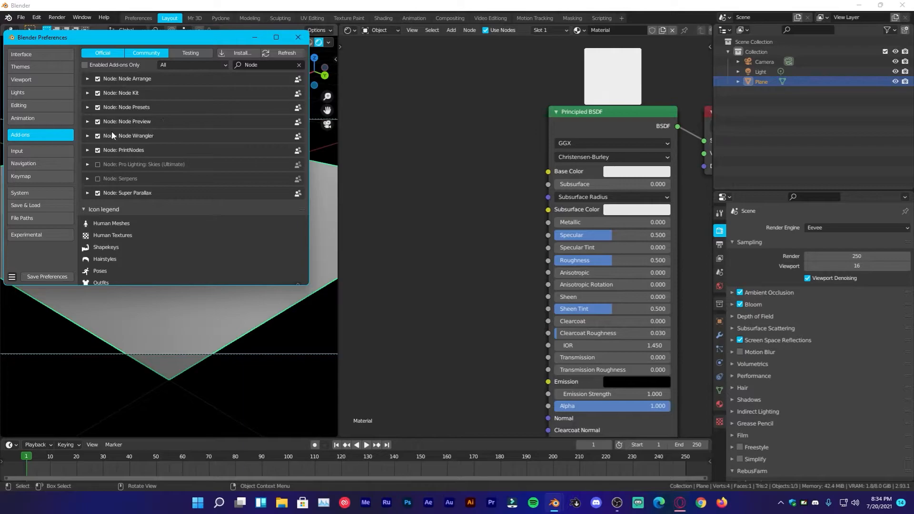
pyautogui.click(87, 135)
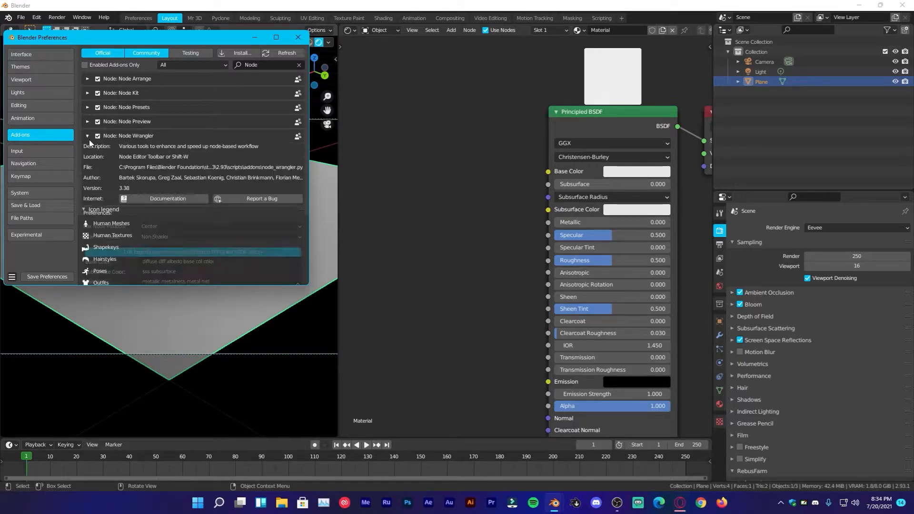
pyautogui.click(87, 135)
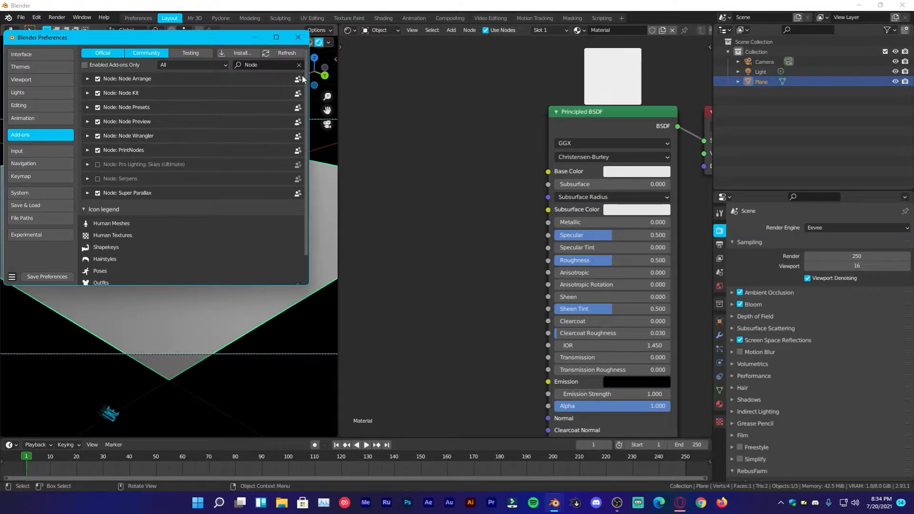
pyautogui.click(297, 38)
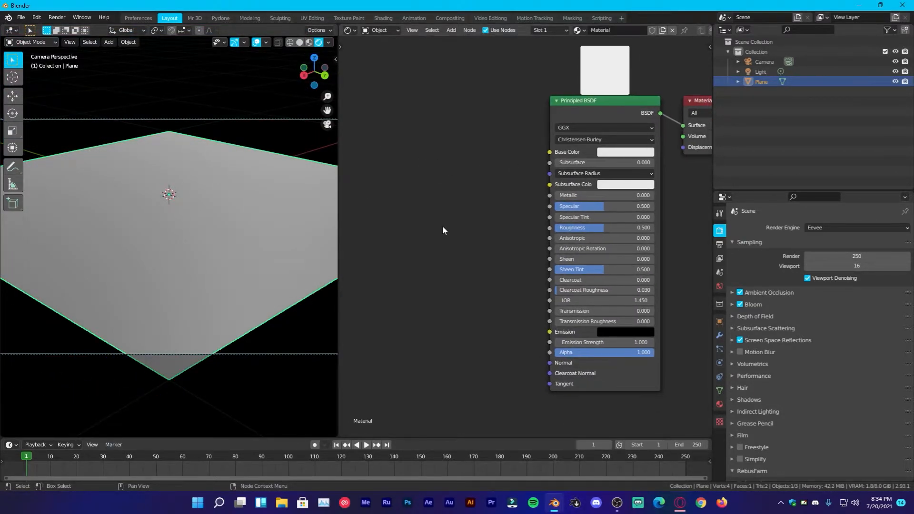
# Darken the Principled BSDF base colour to value 0.372 and set Metallic to 1.000
pyautogui.click(624, 151)
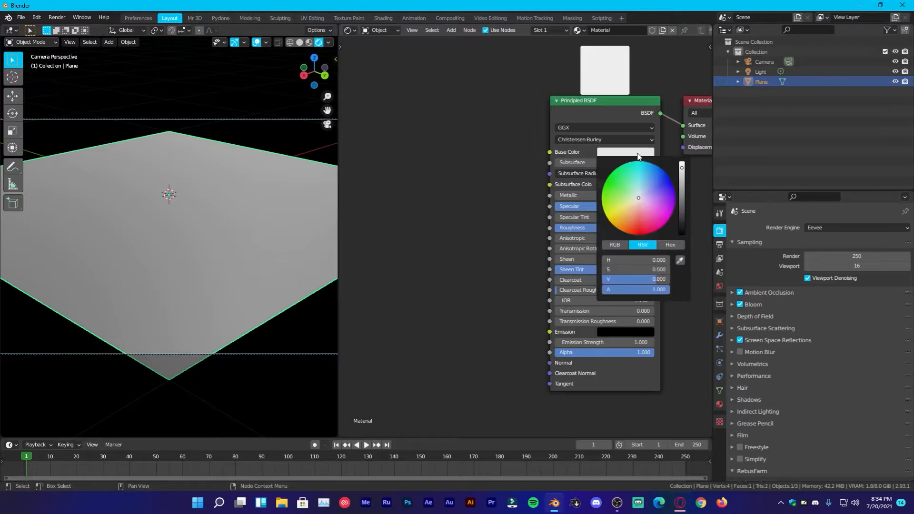
pyautogui.moveTo(681, 167); pyautogui.dragTo(681, 190)
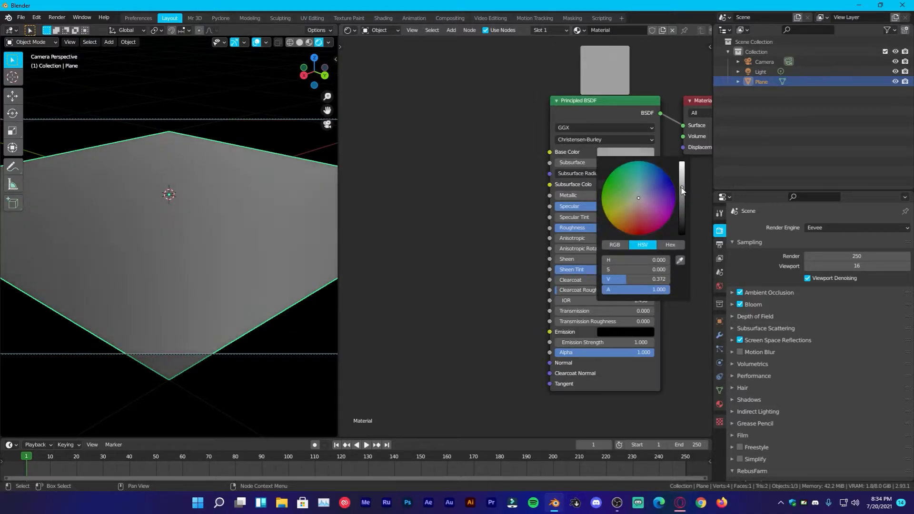
pyautogui.moveTo(681, 193); pyautogui.dragTo(681, 186)
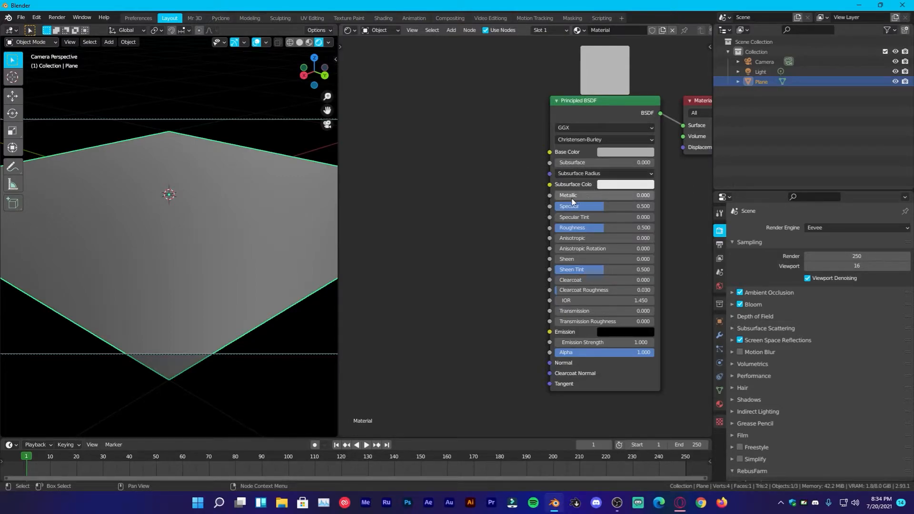
pyautogui.moveTo(604, 194); pyautogui.dragTo(650, 194)
pyautogui.write('ramp')
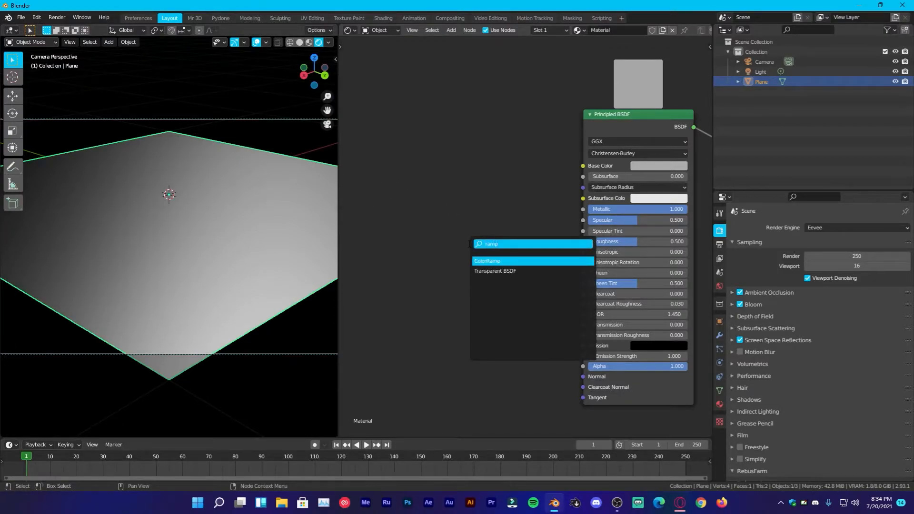
# Connect the ColorRamp to Roughness and add a Noise Texture feeding the ramp's Fac
pyautogui.click(488, 260)
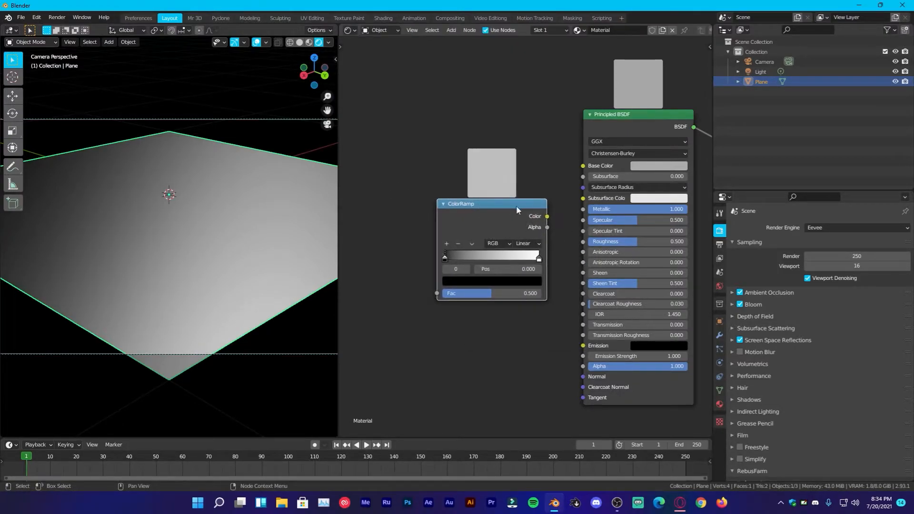
pyautogui.moveTo(547, 216); pyautogui.dragTo(580, 241)
pyautogui.write('ra')
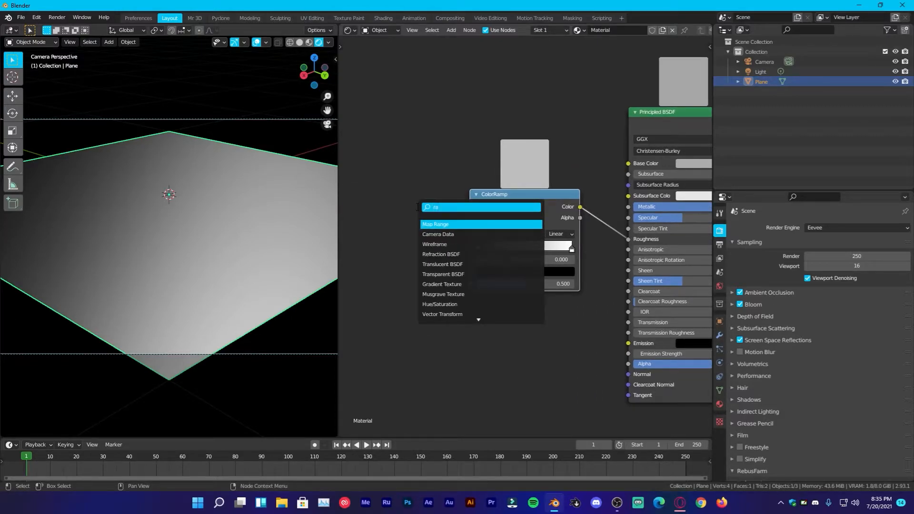
pyautogui.write('noise')
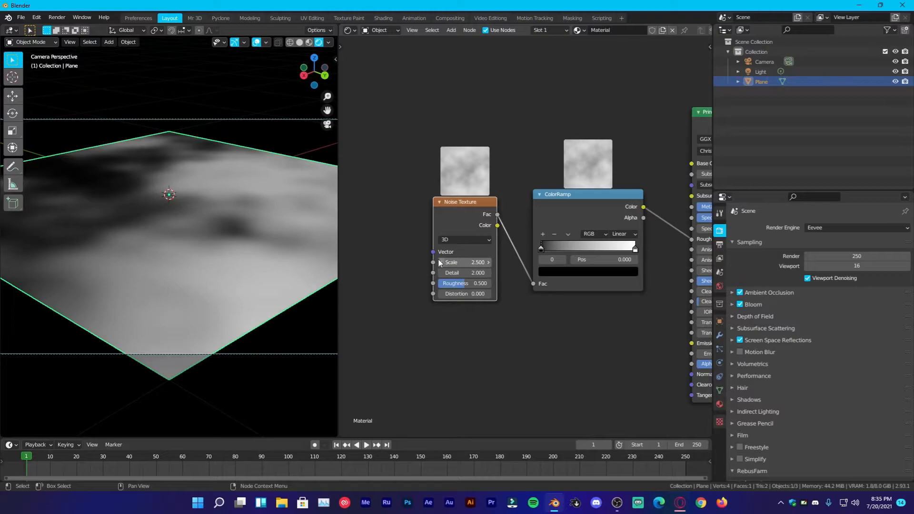
# Lower the Noise scale to 1.8 and set the ramp stops to lighter greys
pyautogui.moveTo(467, 263); pyautogui.dragTo(437, 263)
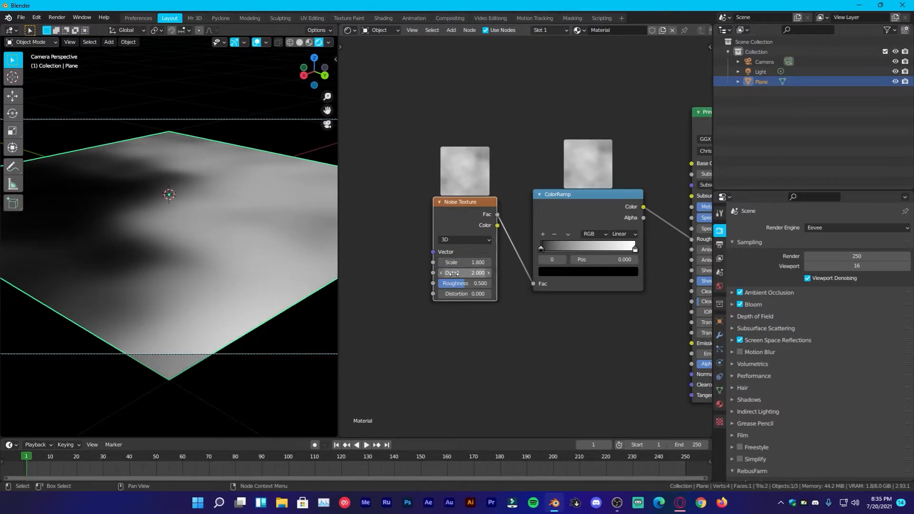
pyautogui.moveTo(541, 247); pyautogui.dragTo(550, 247)
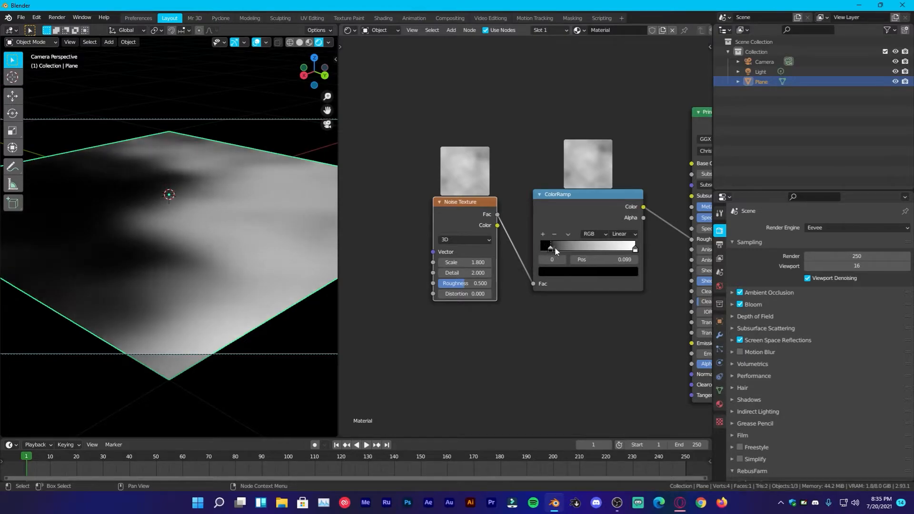
pyautogui.click(551, 246)
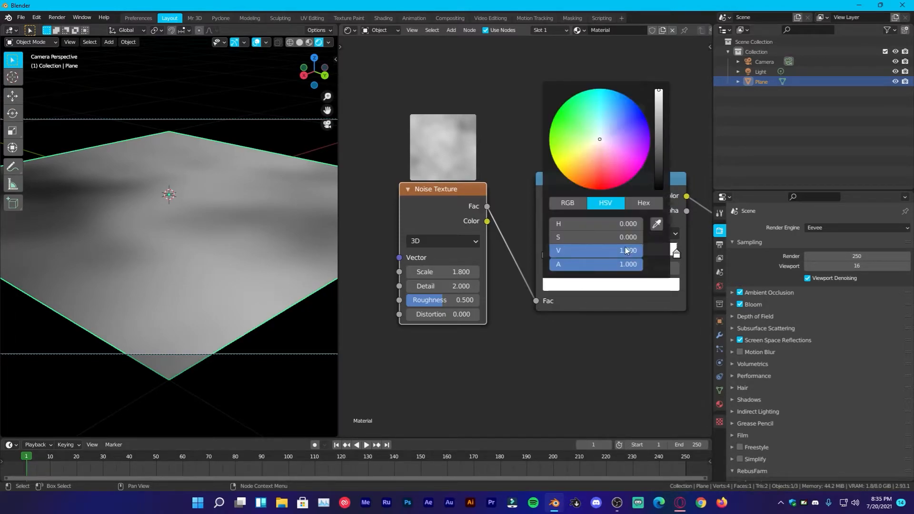
pyautogui.moveTo(623, 250); pyautogui.dragTo(594, 250)
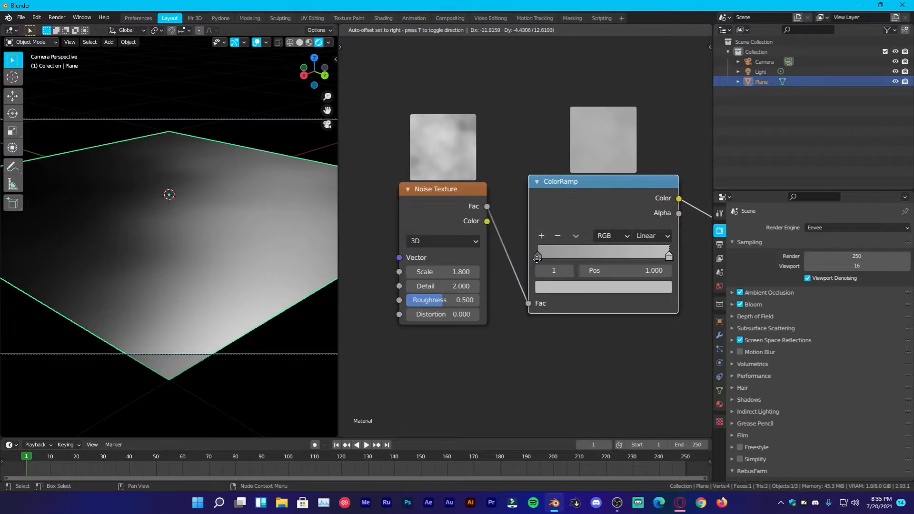
# Move the ramp's dark stop to position 0.122 and the light stop to 0.944
pyautogui.moveTo(669, 253); pyautogui.dragTo(553, 254)
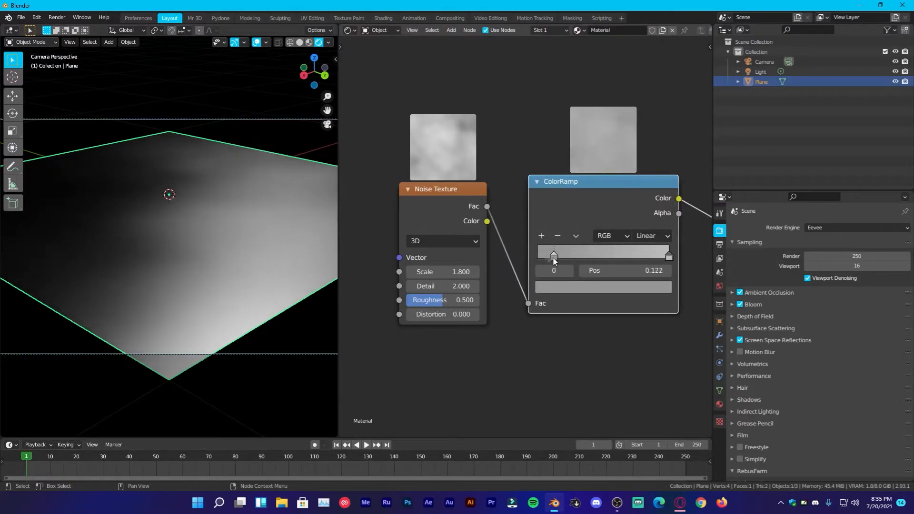
pyautogui.moveTo(552, 255); pyautogui.dragTo(661, 254)
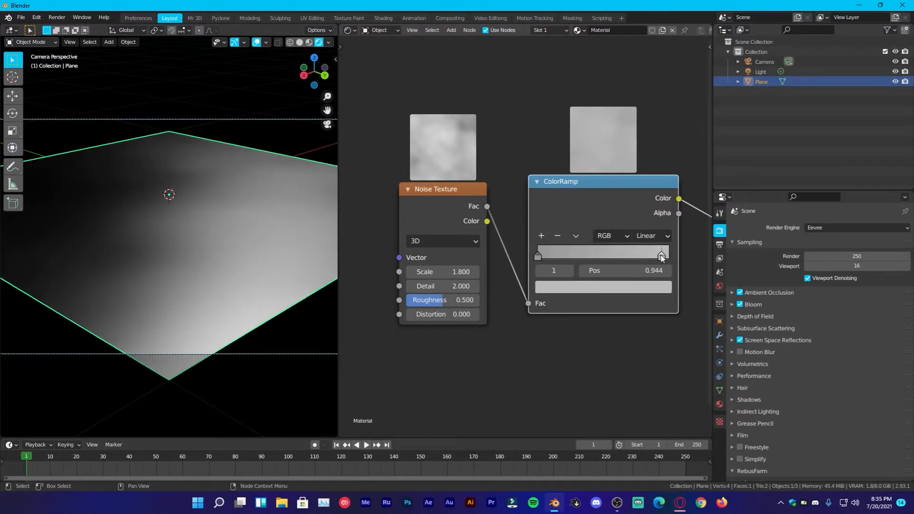
pyautogui.moveTo(659, 255); pyautogui.dragTo(668, 255)
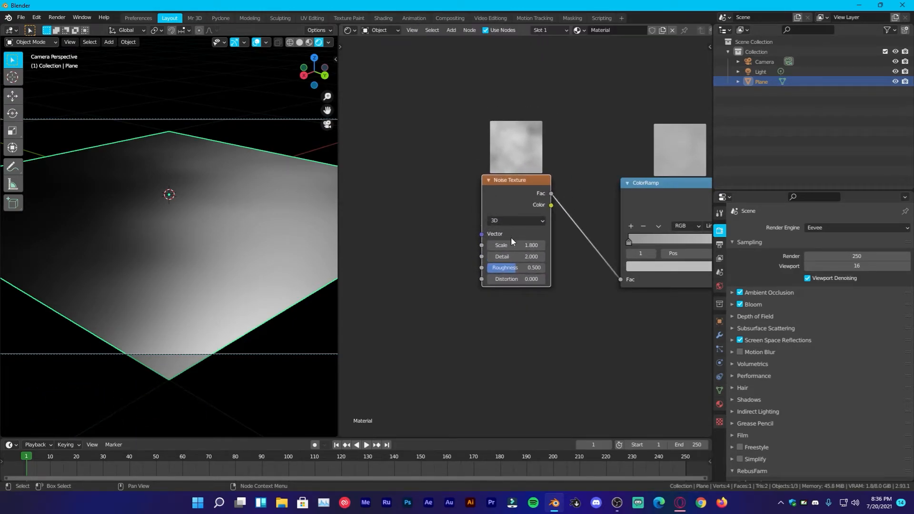
pyautogui.moveTo(515, 206)
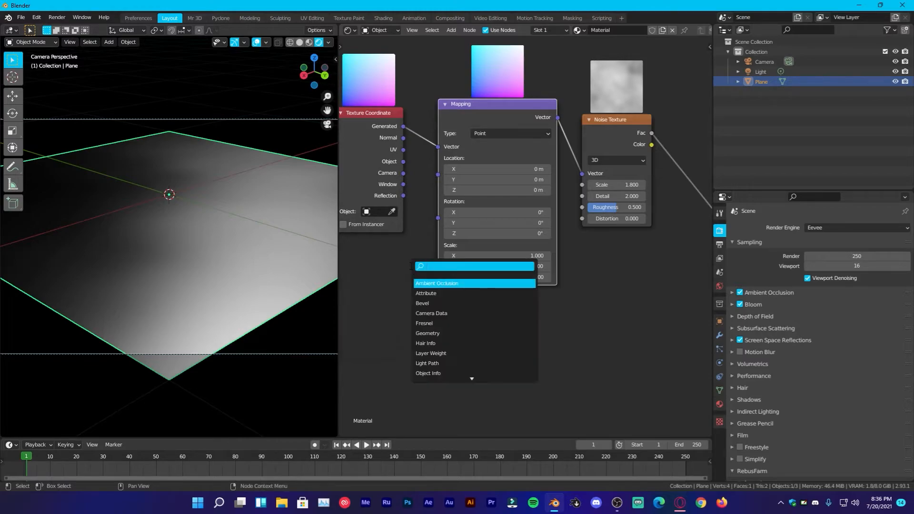
# Add Texture Coordinate and Mapping nodes feeding the Noise Texture's Vector input
pyautogui.write('mapp')
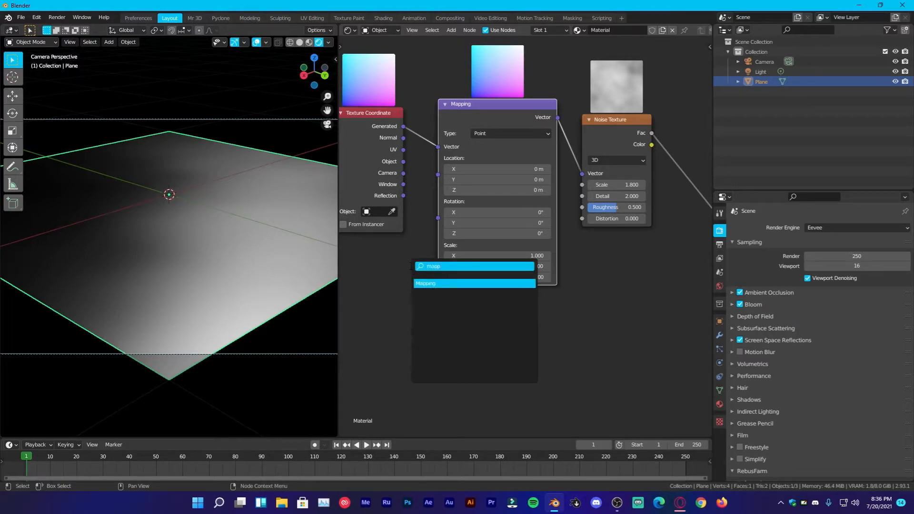
pyautogui.click(475, 284)
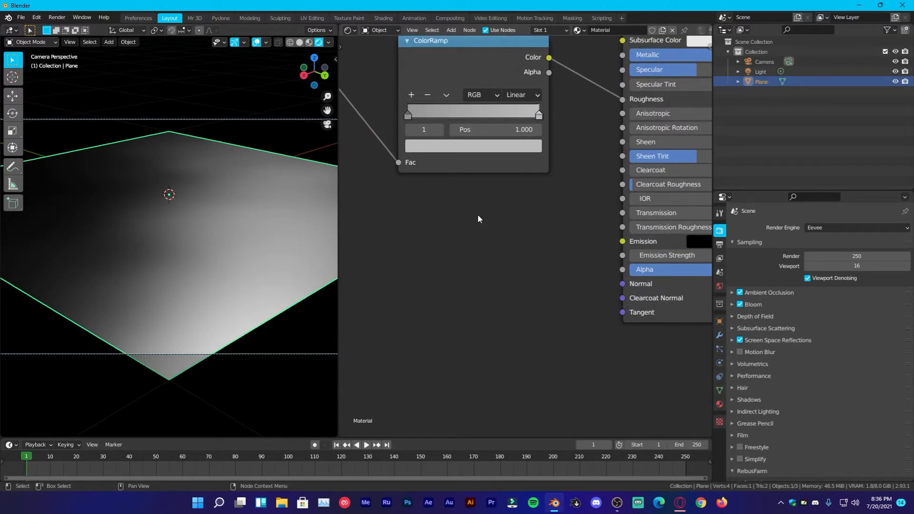
# Add a Bump node into the BSDF Normal, driven by a new scale-5 Noise Texture as height
pyautogui.click(478, 217)
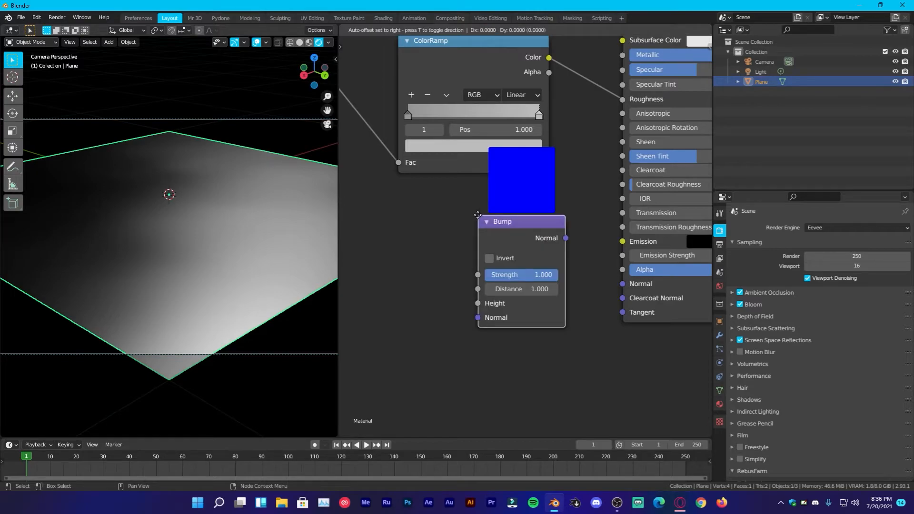
pyautogui.moveTo(565, 239); pyautogui.dragTo(620, 284)
pyautogui.write('noise')
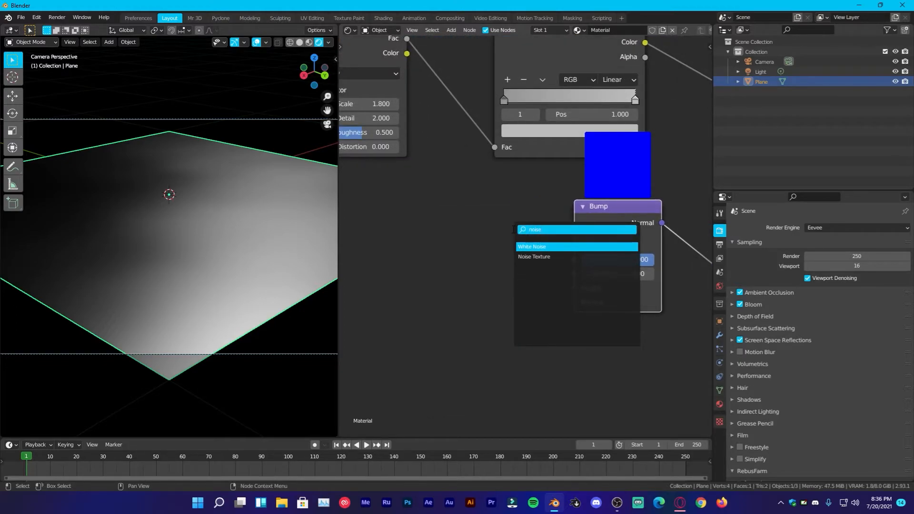
pyautogui.click(534, 257)
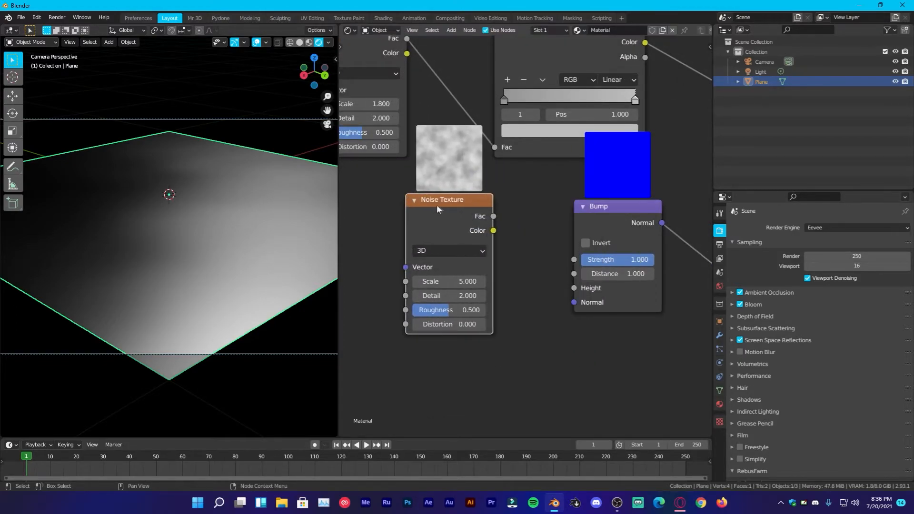
pyautogui.moveTo(493, 216); pyautogui.dragTo(573, 288)
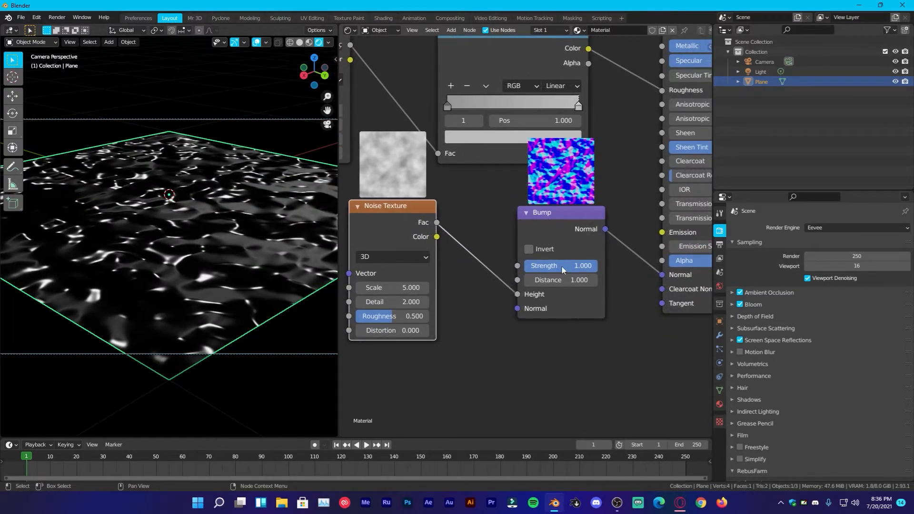
pyautogui.moveTo(560, 266); pyautogui.dragTo(553, 266)
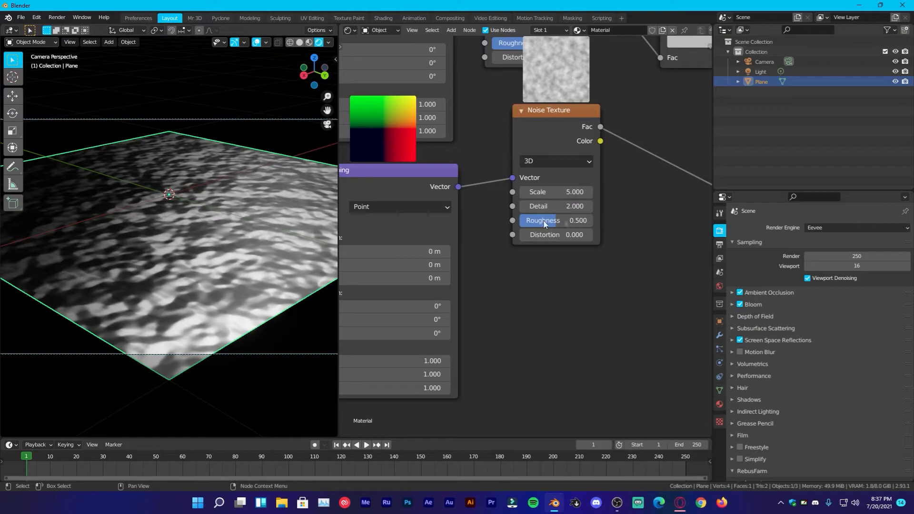
# Set the bump Noise Texture's Detail to 16 and tweak its Roughness for a finer surface
pyautogui.moveTo(566, 206); pyautogui.dragTo(566, 223)
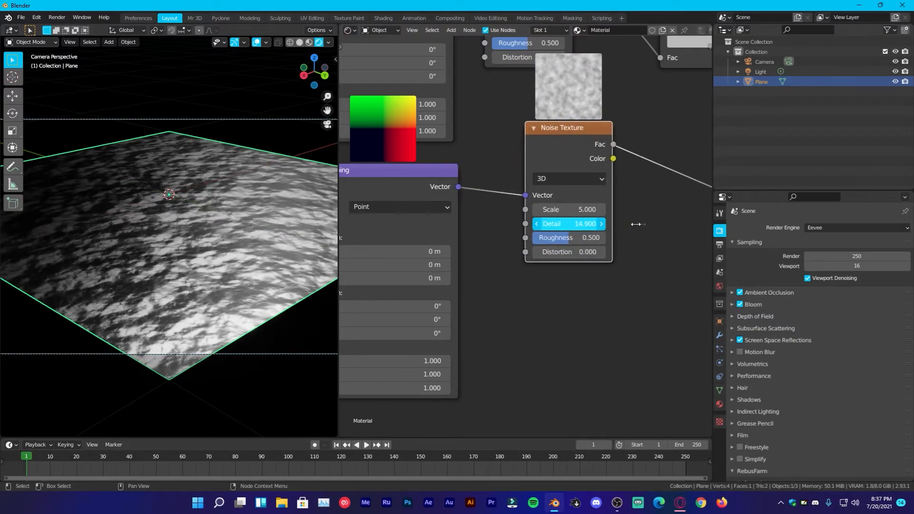
pyautogui.moveTo(569, 223); pyautogui.dragTo(583, 223)
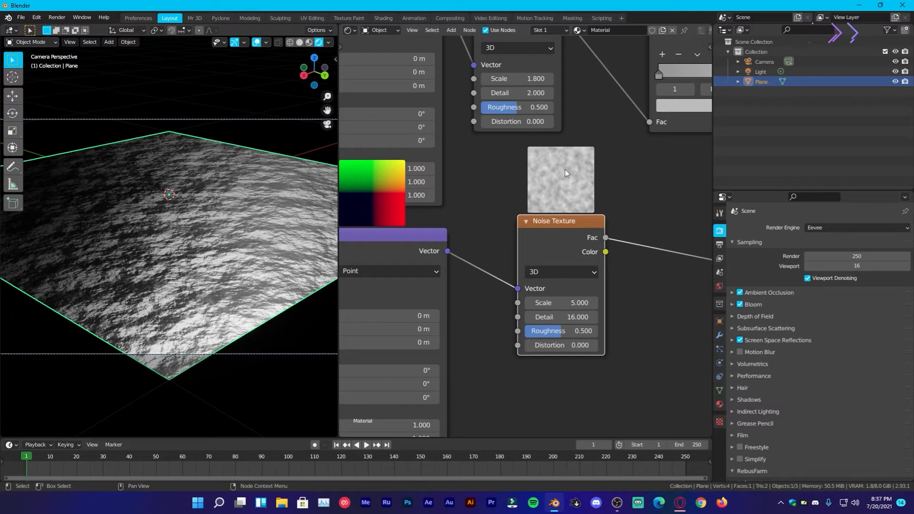
pyautogui.moveTo(564, 186)
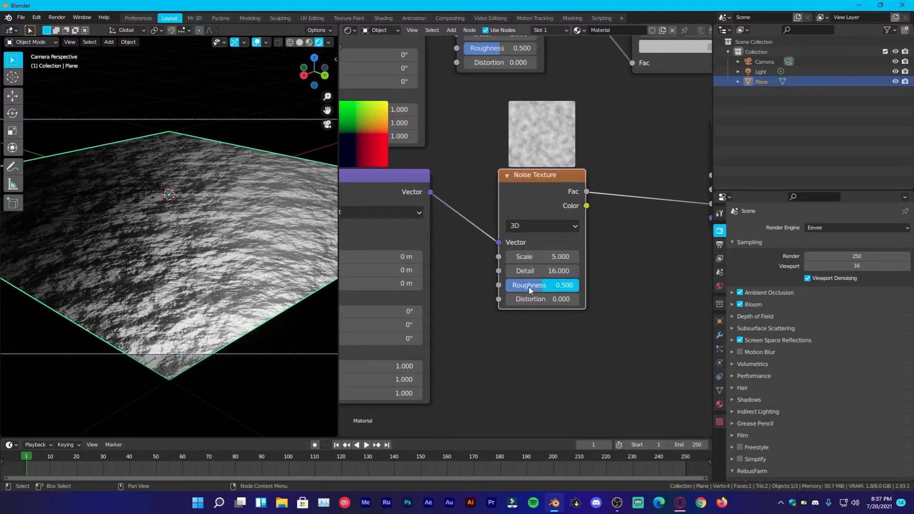
pyautogui.moveTo(527, 284); pyautogui.dragTo(548, 285)
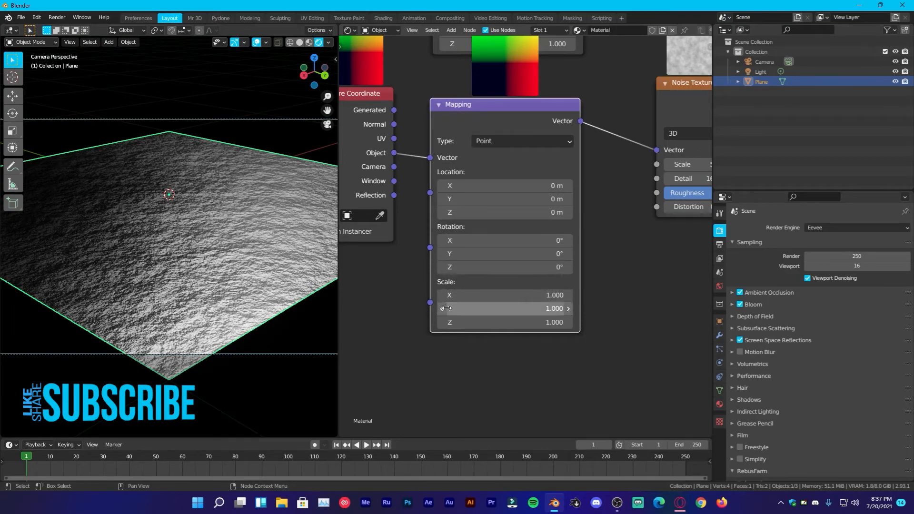
# Set the bump Mapping node's Scale Y to .4 so the noise stretches into streaks
pyautogui.doubleClick(505, 309)
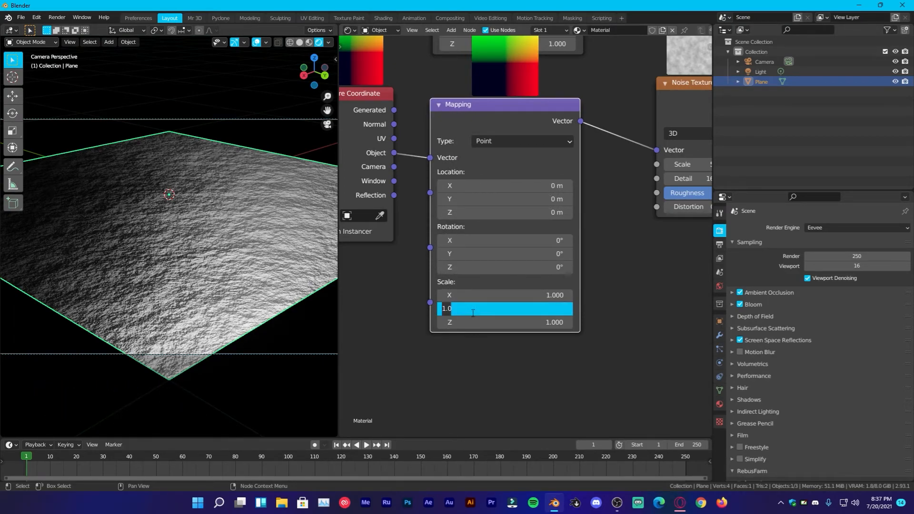
pyautogui.write('.4')
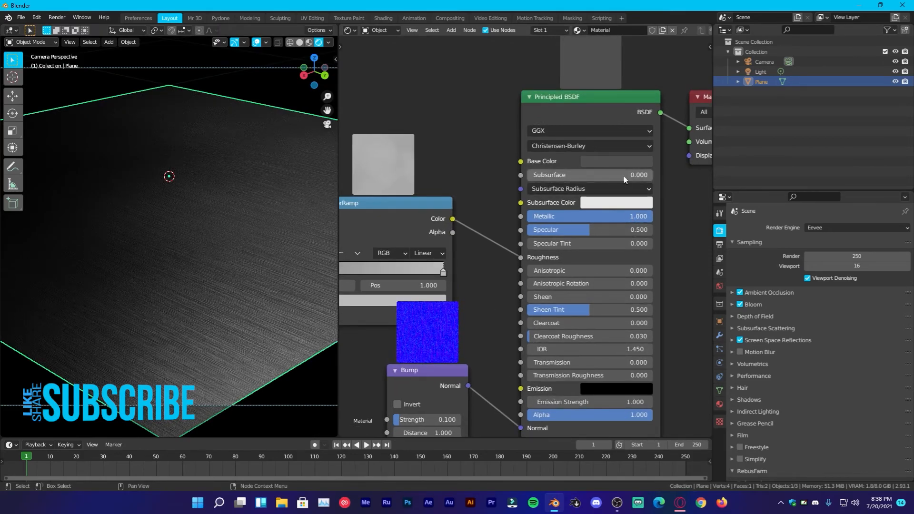
# Darken the metal's Base Color to a dark grey in the colour picker
pyautogui.click(616, 161)
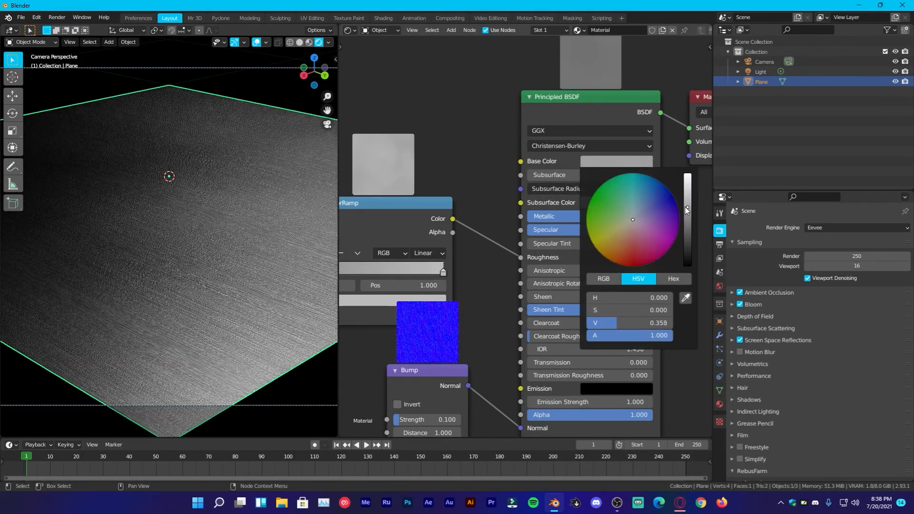
pyautogui.moveTo(687, 209); pyautogui.dragTo(687, 201)
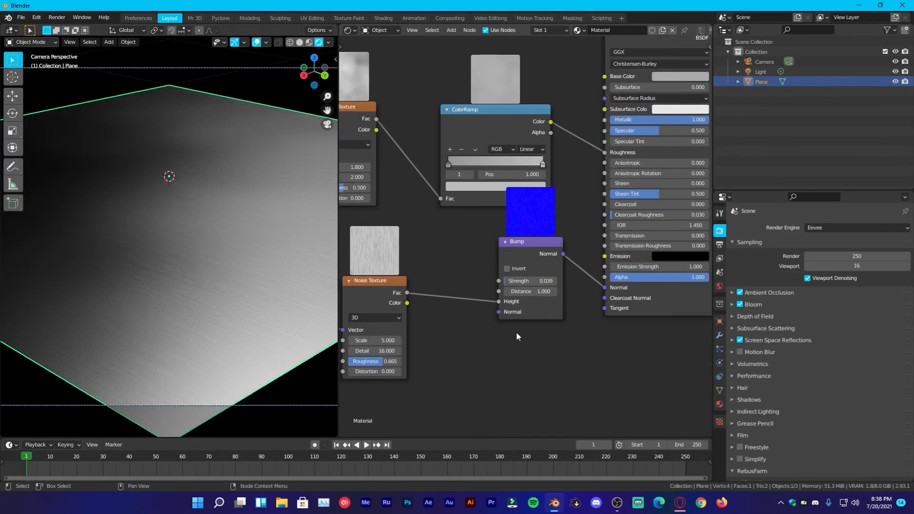
# Render the final image of the brushed-metal plane via Render > Render Image
pyautogui.click(56, 17)
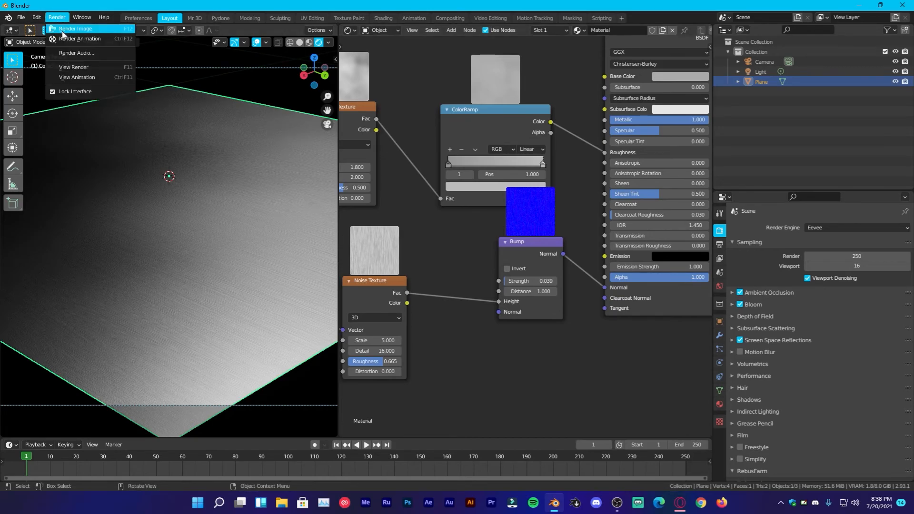
pyautogui.click(70, 29)
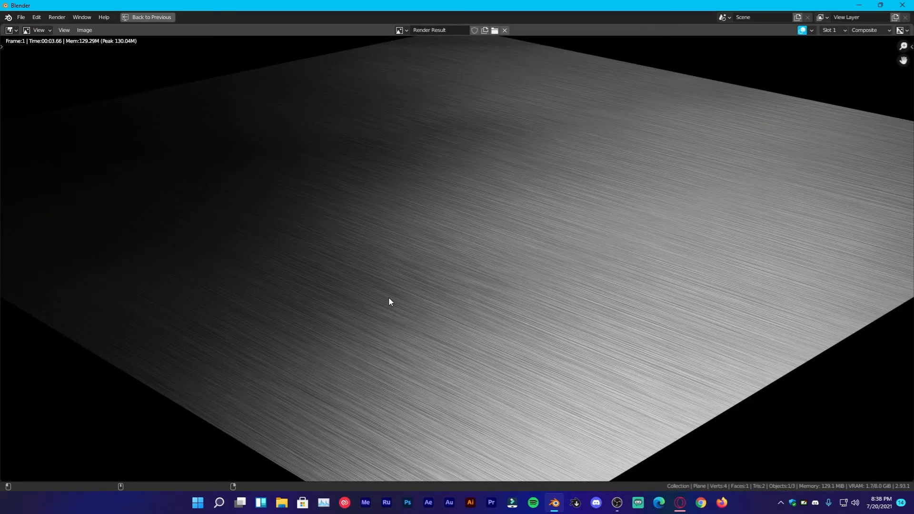